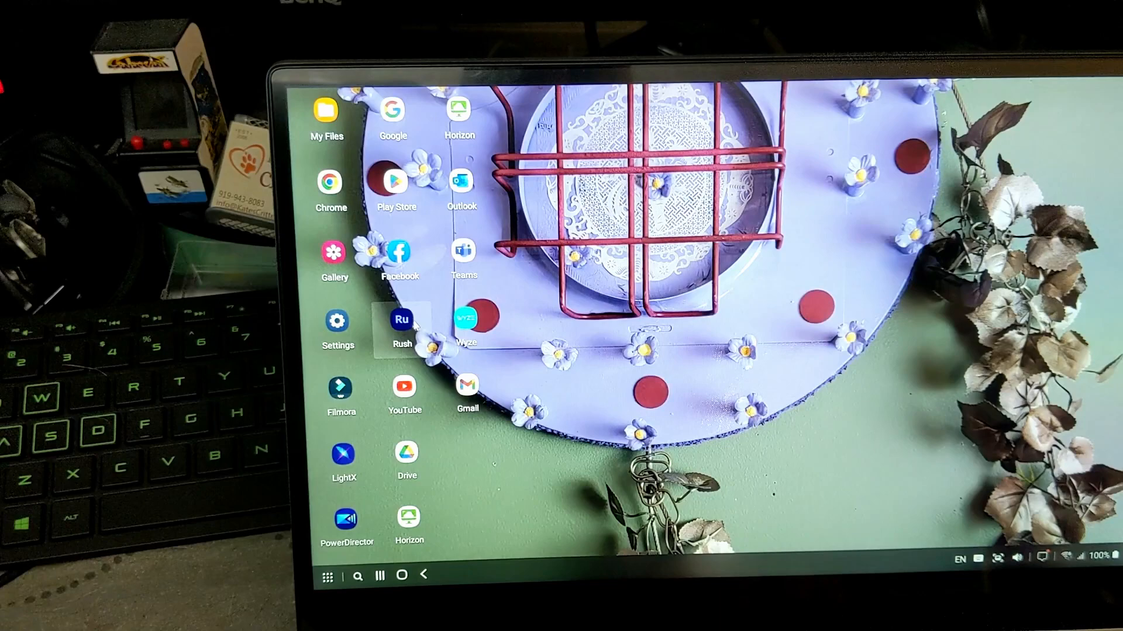
# - View the storage list in My Files, then minimize it to the taskbar
pyautogui.click(401, 320)
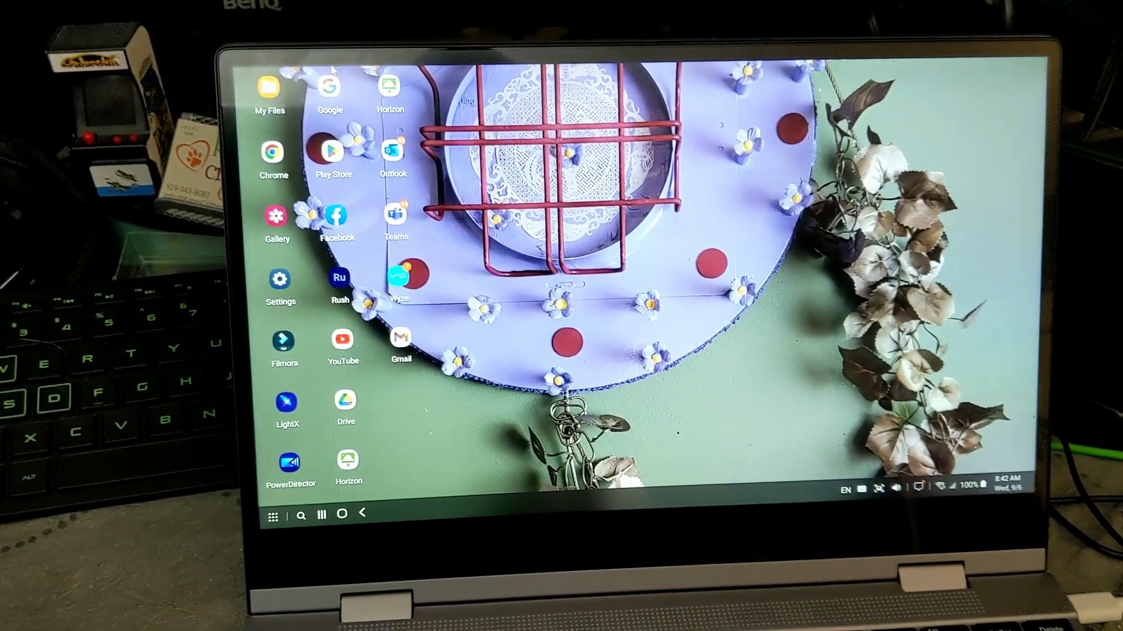
pyautogui.click(271, 93)
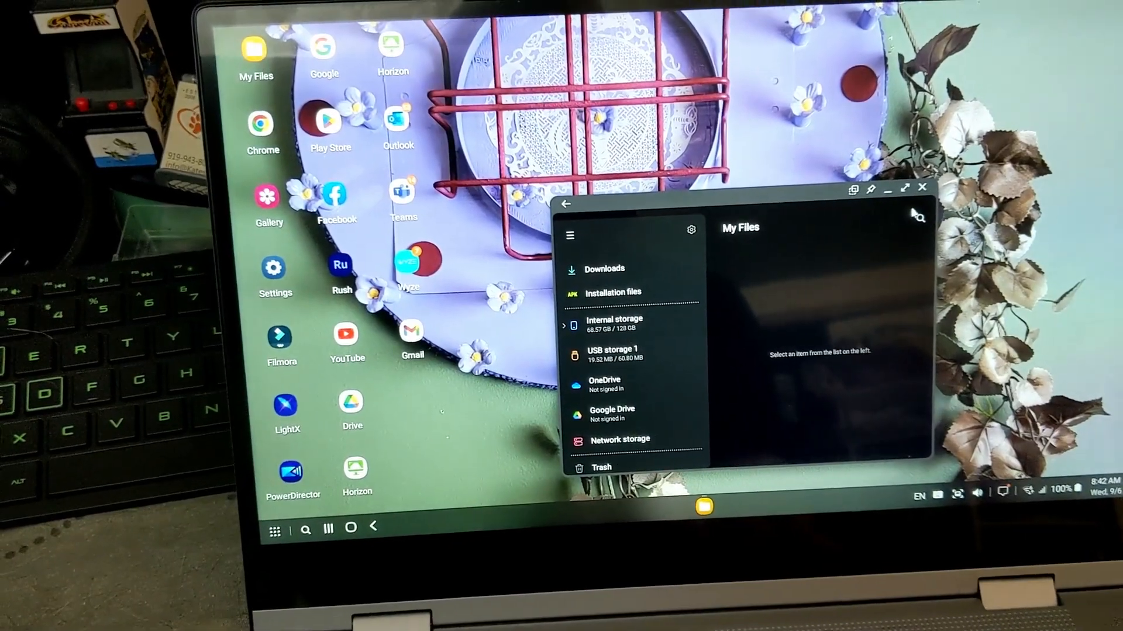
pyautogui.click(922, 188)
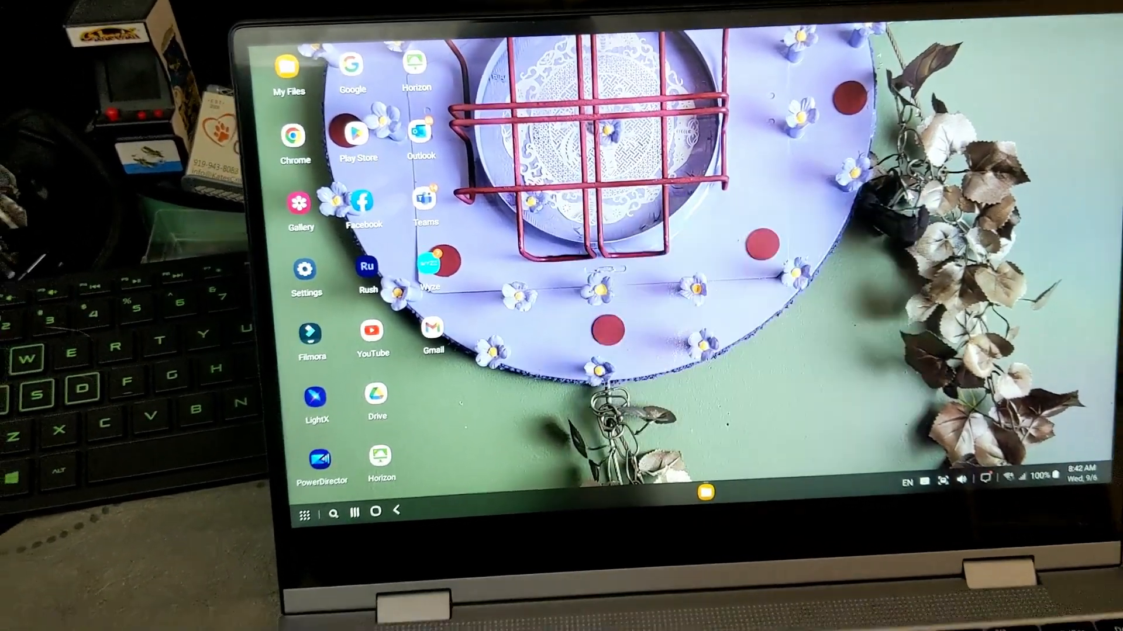